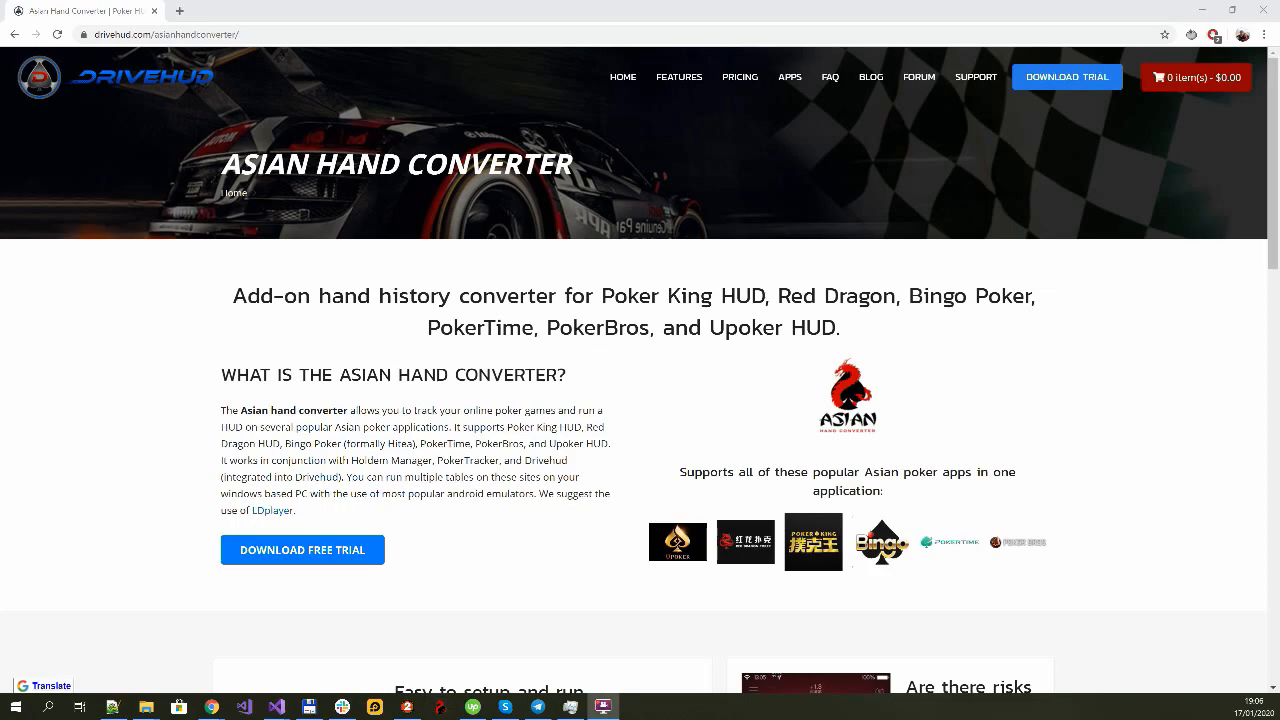
- Launch Asian Hand Converter and select Holdem Manager 2 as its database
{"action": "double_click", "coordinate": [581, 411]}
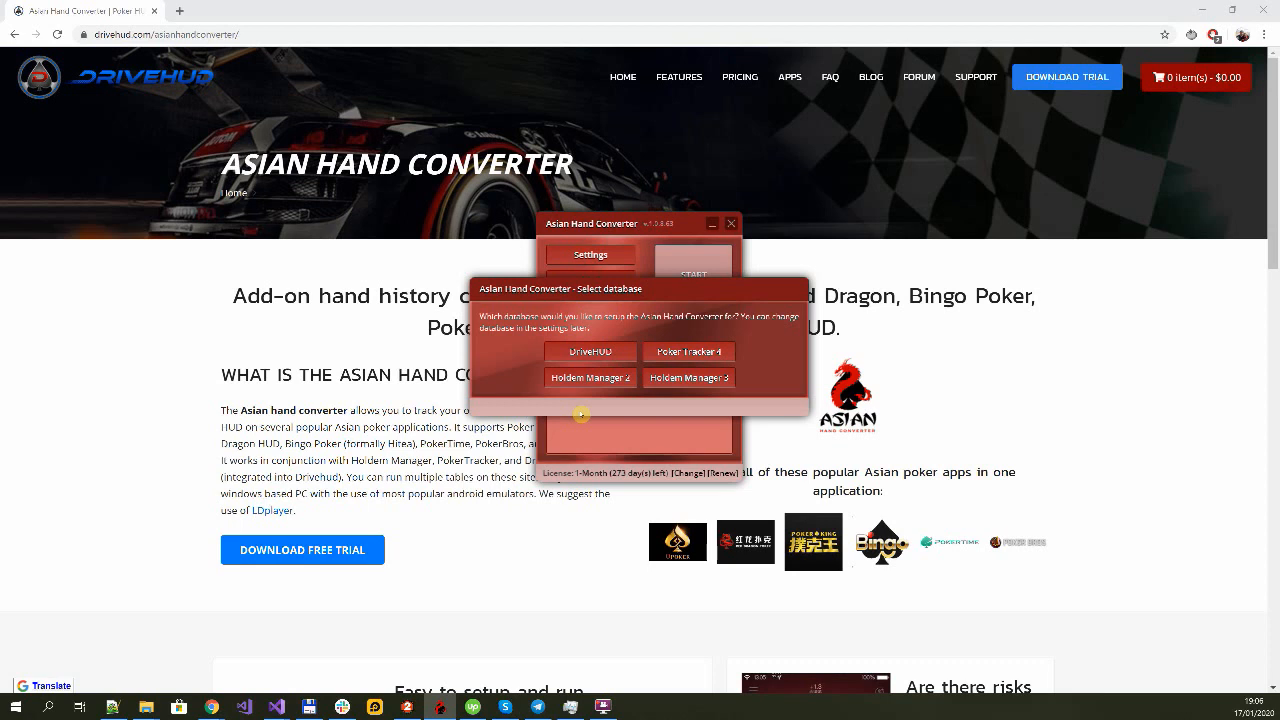
{"action": "mouse_move", "coordinate": [590, 377]}
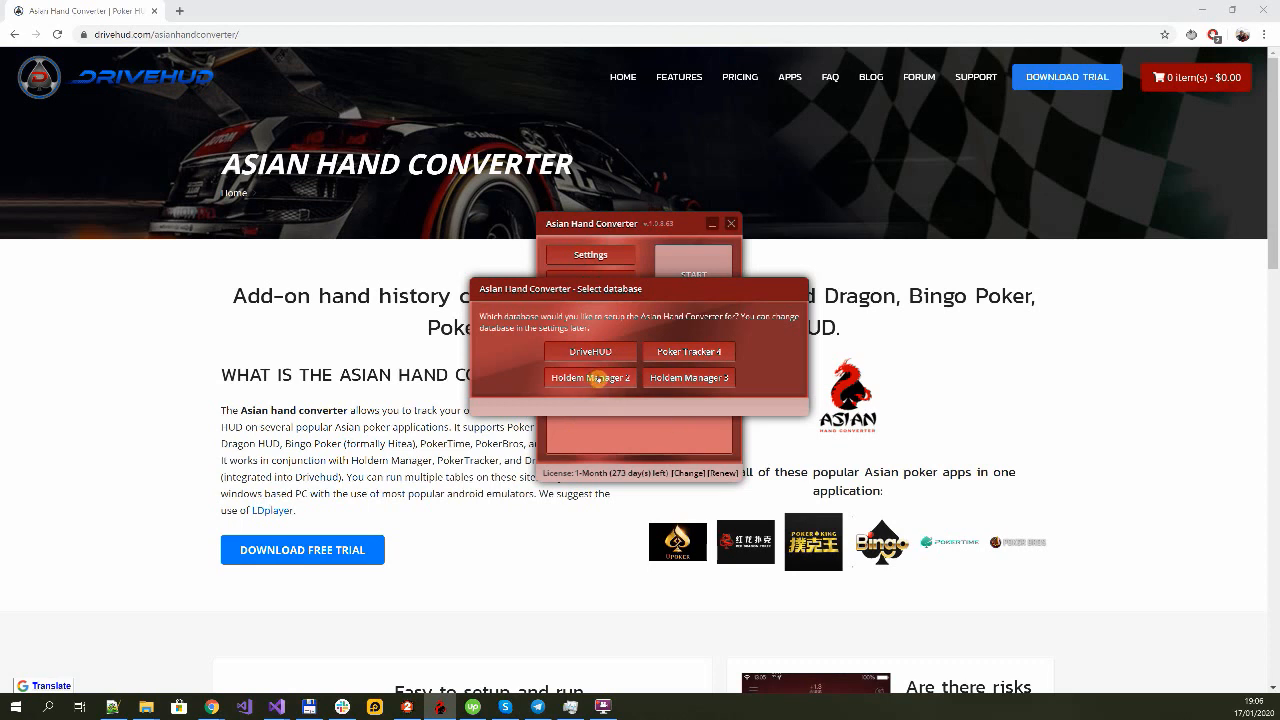
{"action": "left_click", "coordinate": [589, 378]}
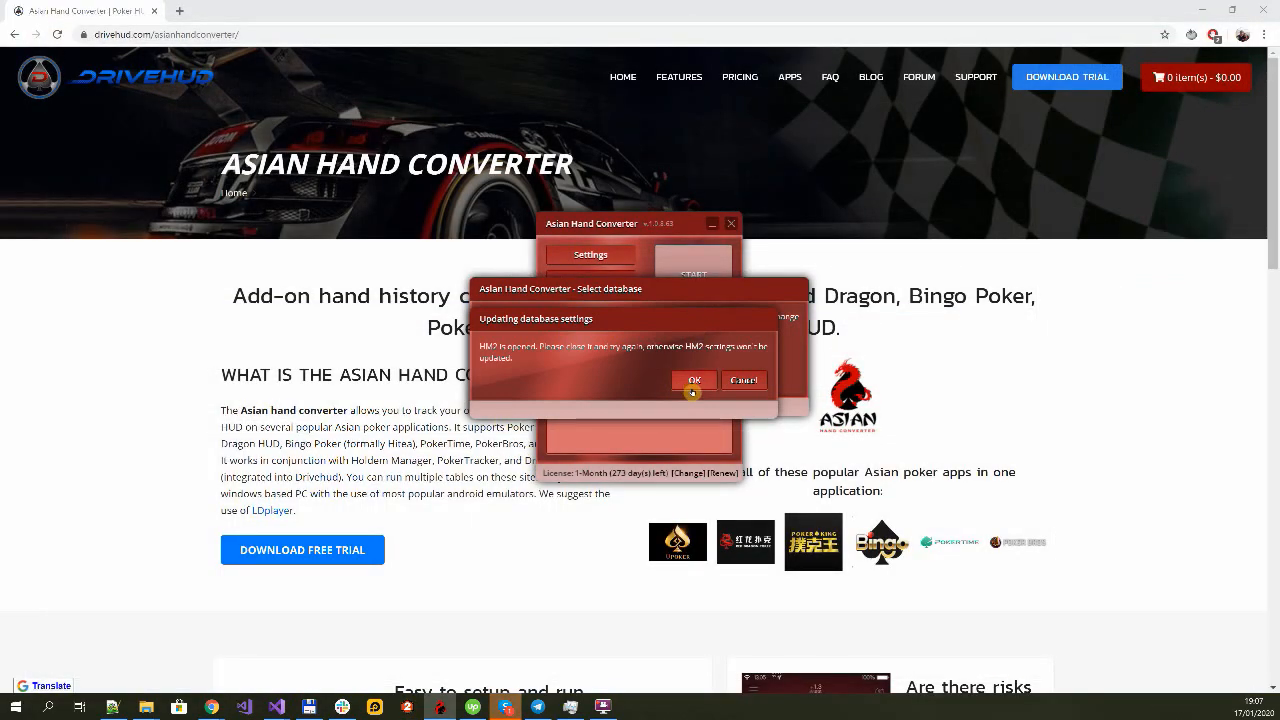
- Acknowledge the HM2 database settings update and accept installing the predefined HM2 HUD
{"action": "left_click", "coordinate": [694, 380]}
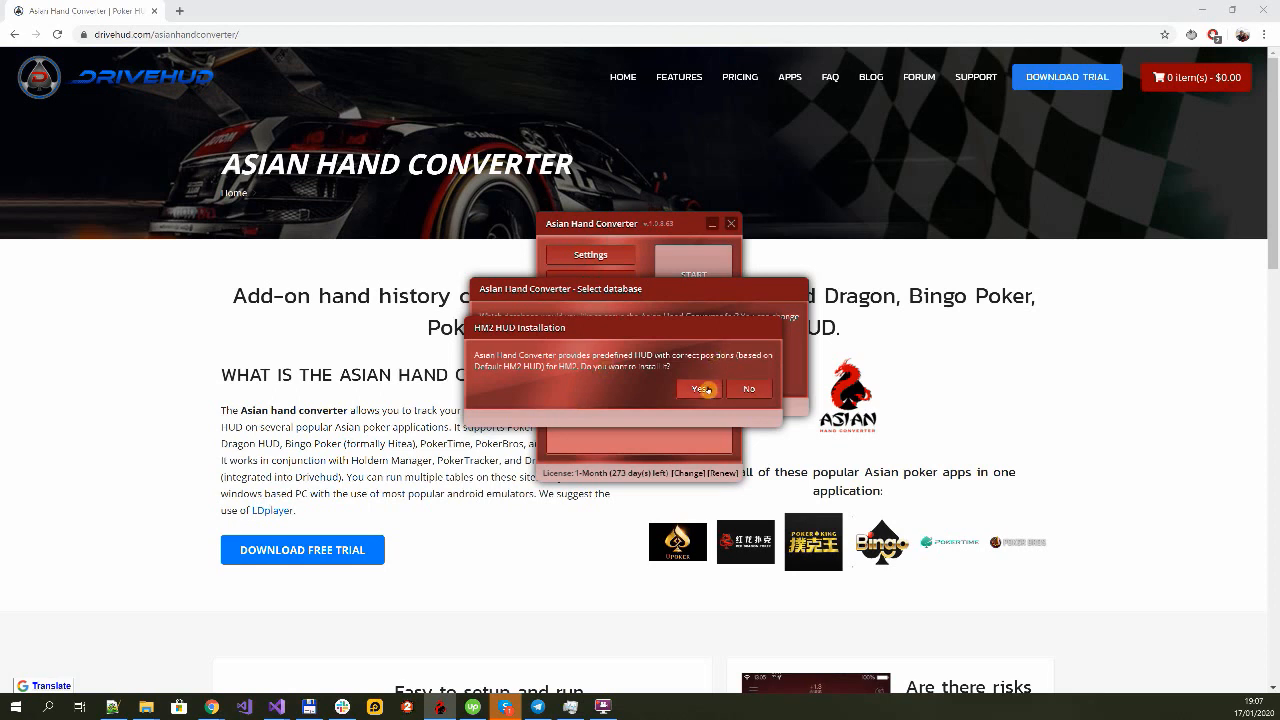
{"action": "left_click", "coordinate": [700, 388]}
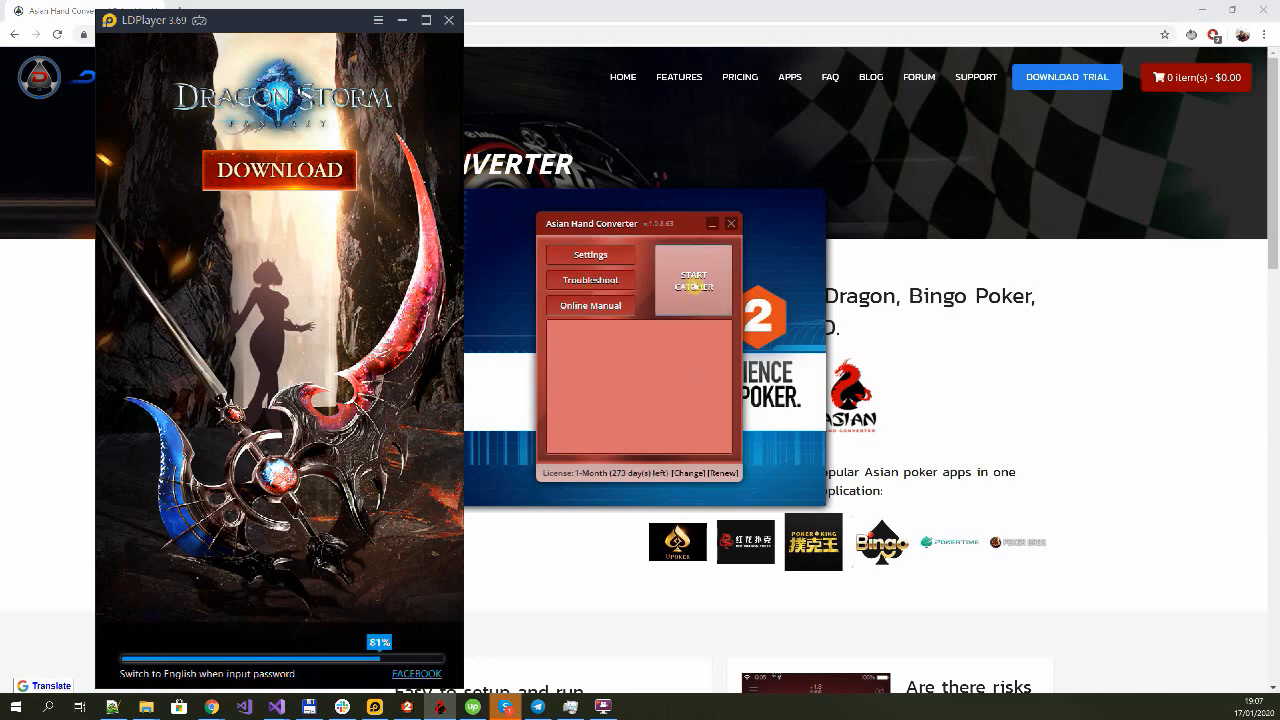
- Start the table catcher in Asian Hand Converter
{"action": "left_click", "coordinate": [692, 280]}
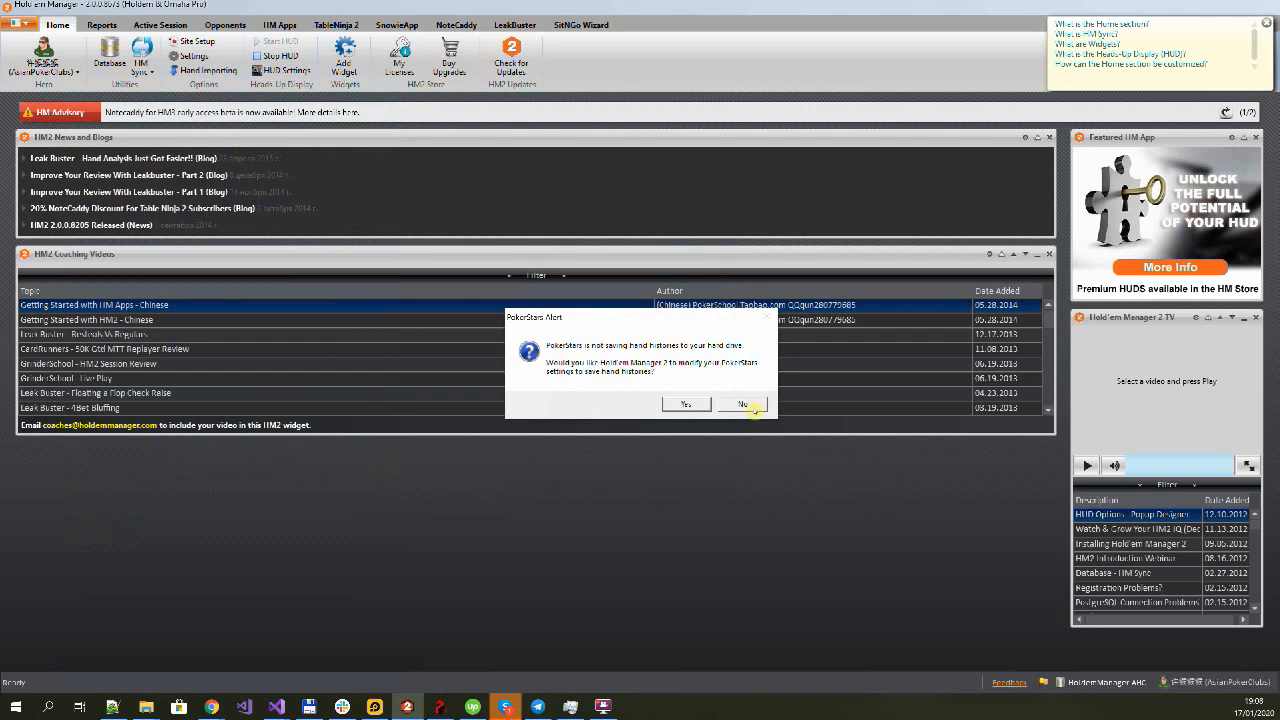
- Decline the PokerStars alert, then check the Asian Poker Clubs import folders in Site Setup
{"action": "left_click", "coordinate": [743, 403]}
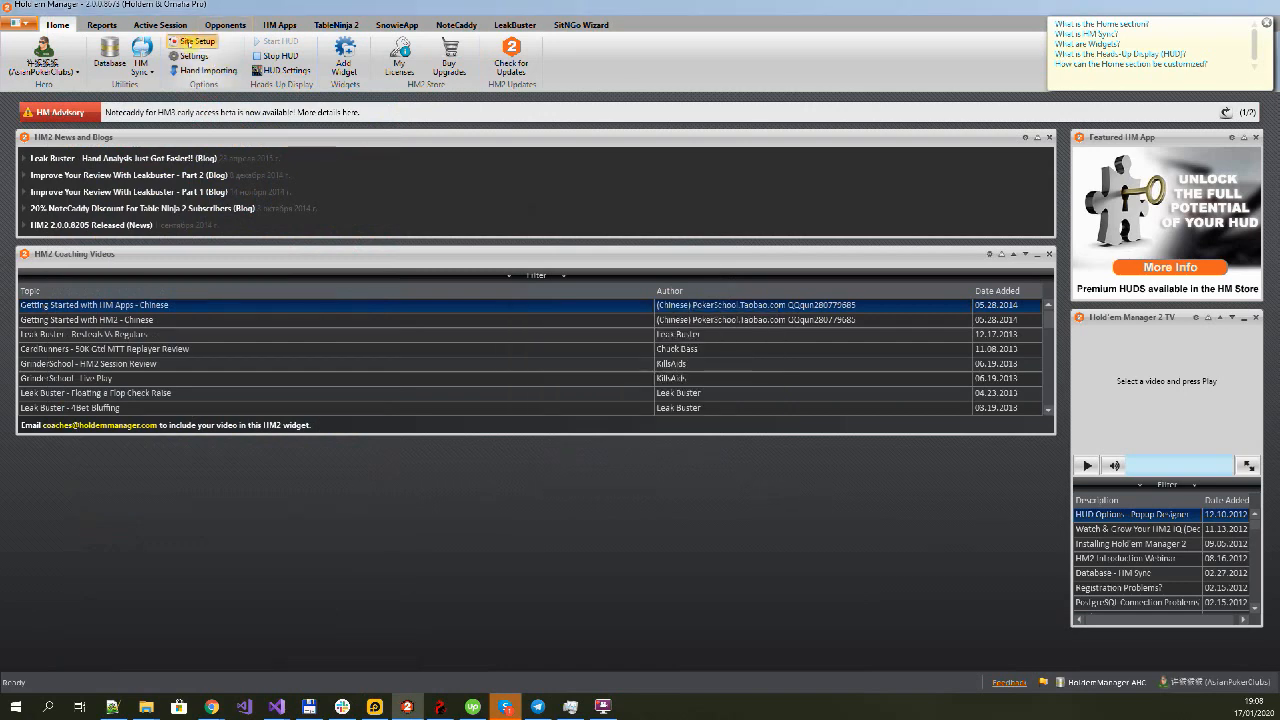
{"action": "left_click", "coordinate": [197, 41]}
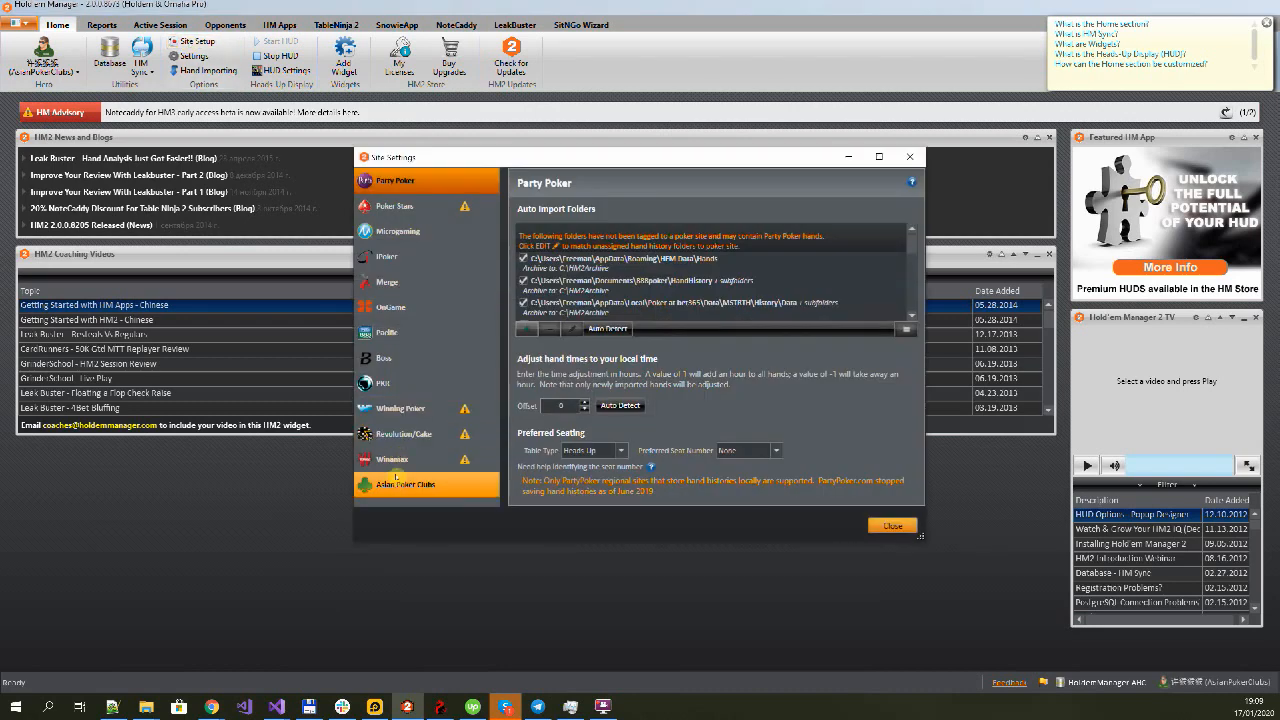
{"action": "left_click", "coordinate": [405, 484]}
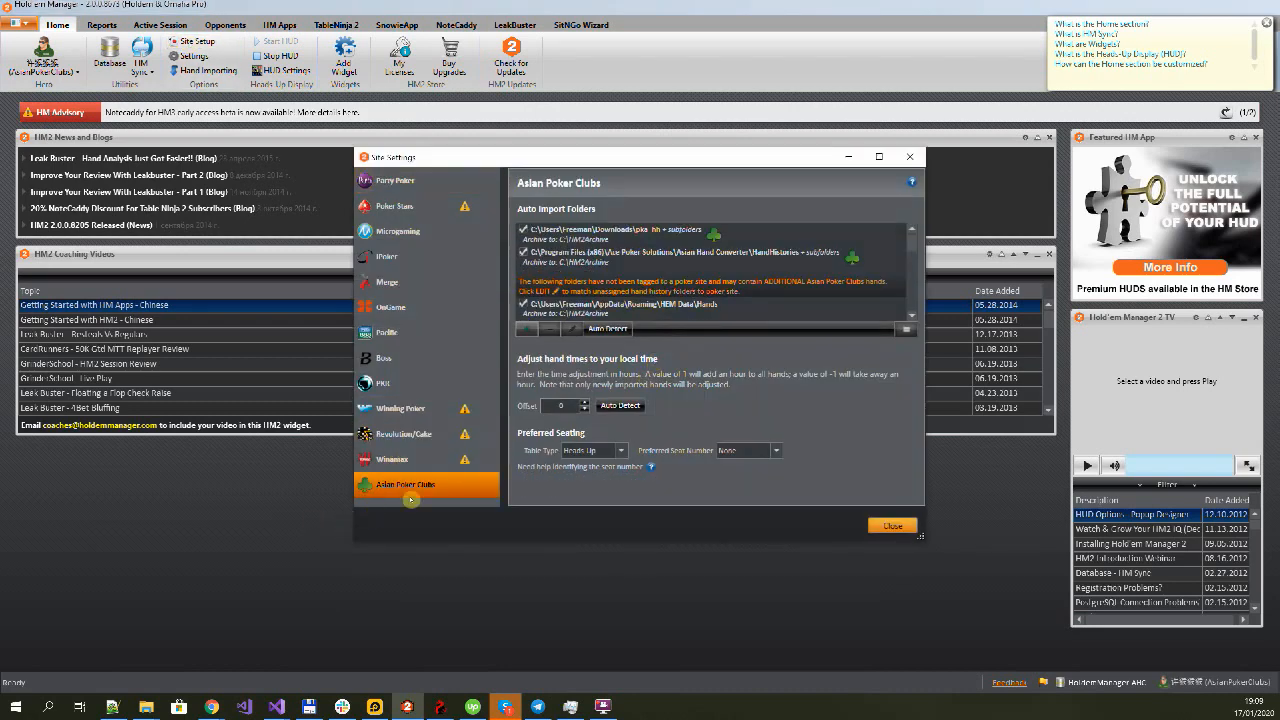
{"action": "left_click", "coordinate": [710, 254]}
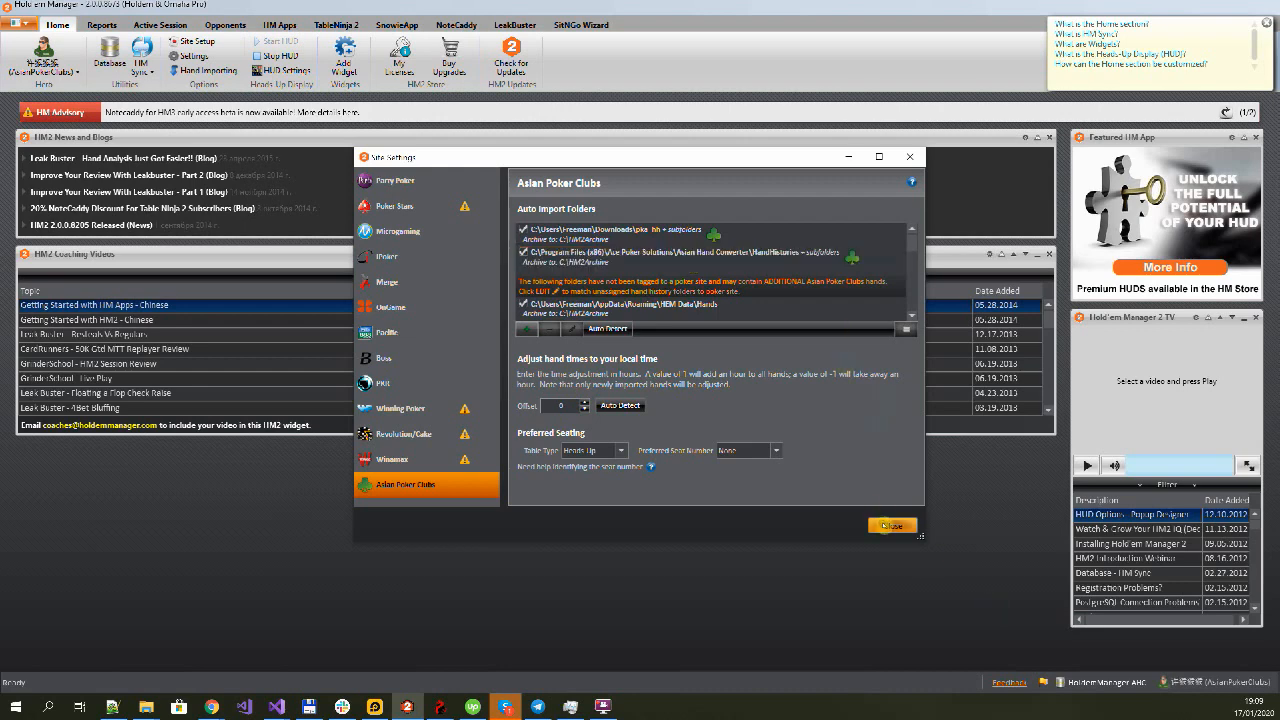
{"action": "left_click", "coordinate": [890, 525]}
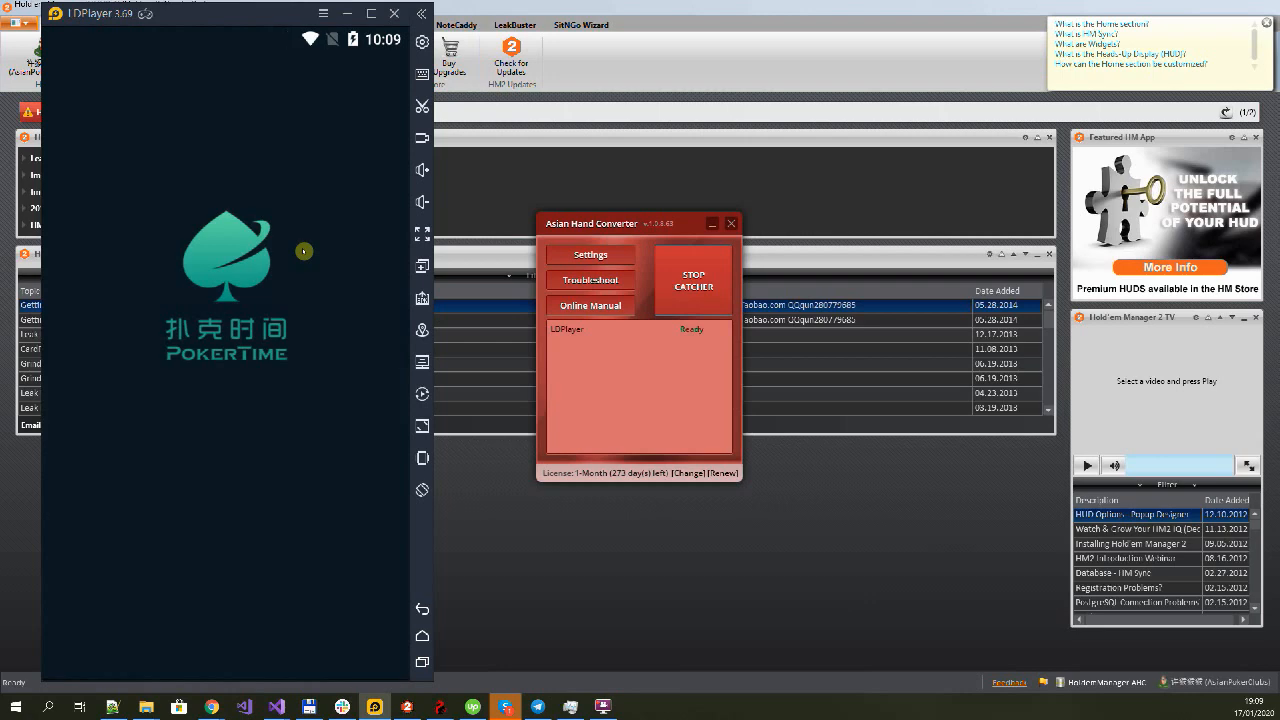
{"action": "mouse_move", "coordinate": [581, 208]}
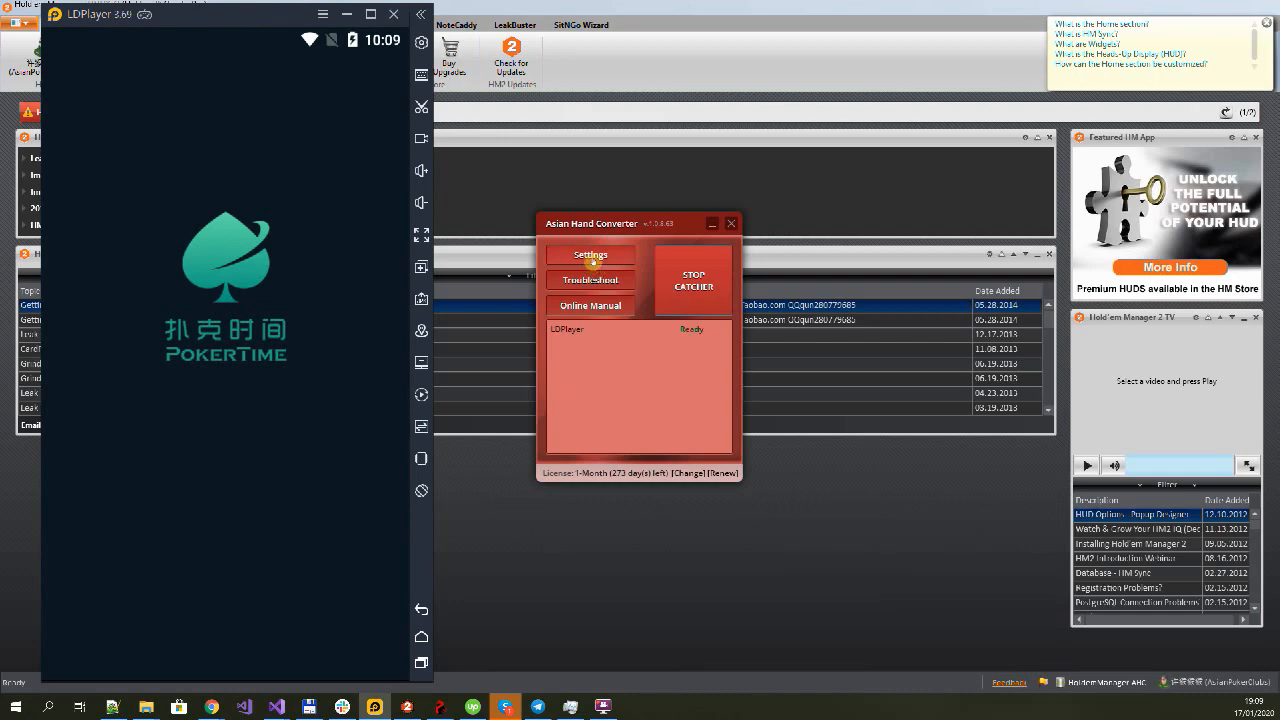
- Open Settings from the Asian Hand Converter main window
{"action": "left_click", "coordinate": [590, 254]}
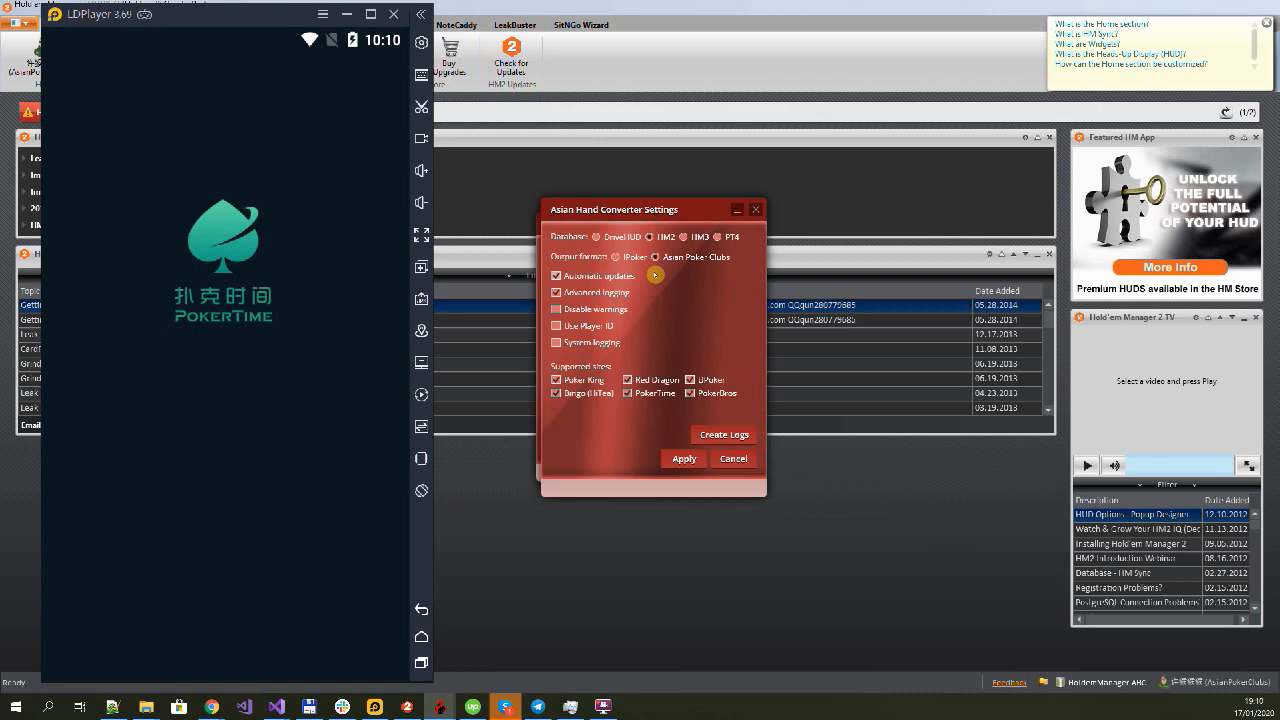
- Select the HM2 radio button under Database in the converter settings
{"action": "left_click", "coordinate": [718, 237]}
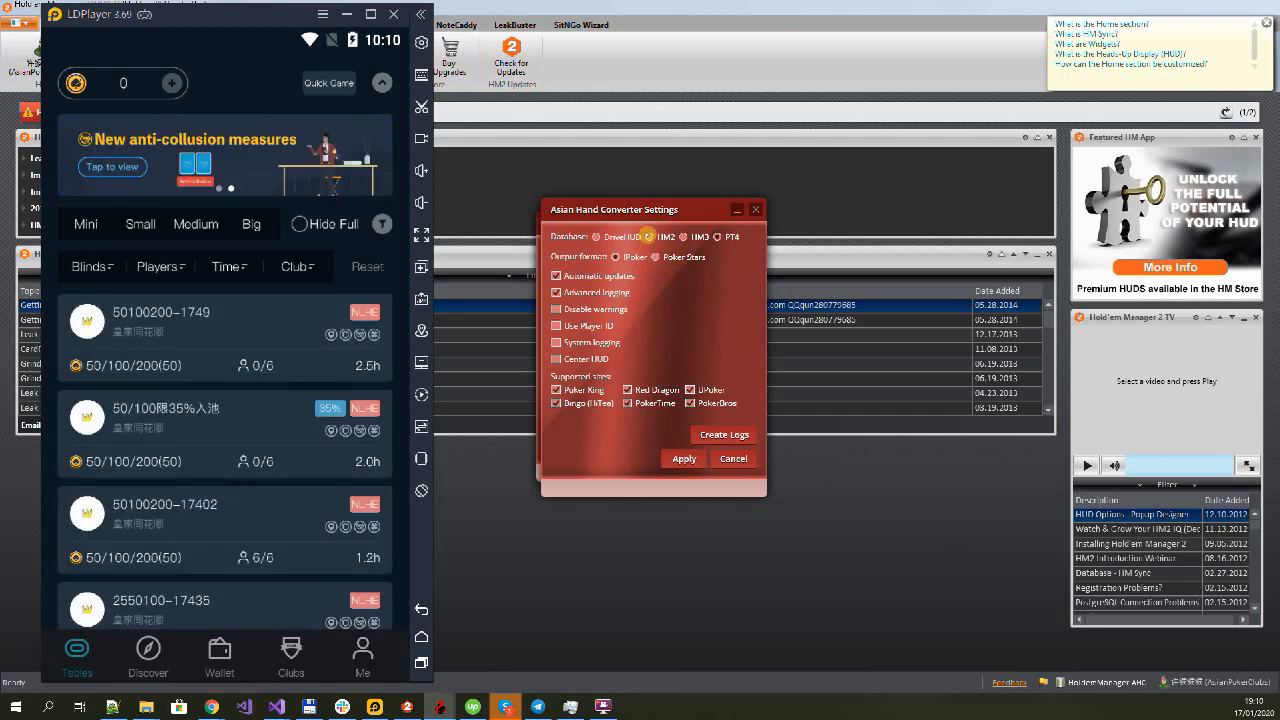
{"action": "left_click", "coordinate": [655, 257]}
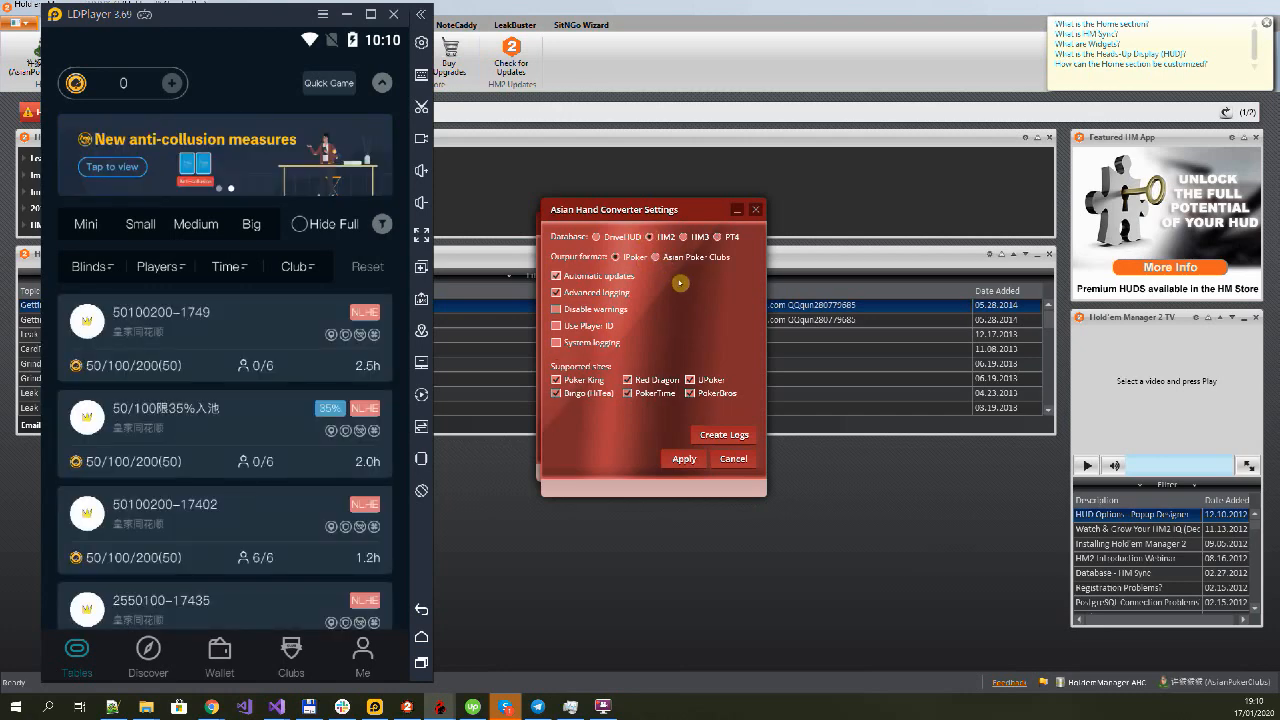
{"action": "mouse_move", "coordinate": [690, 312]}
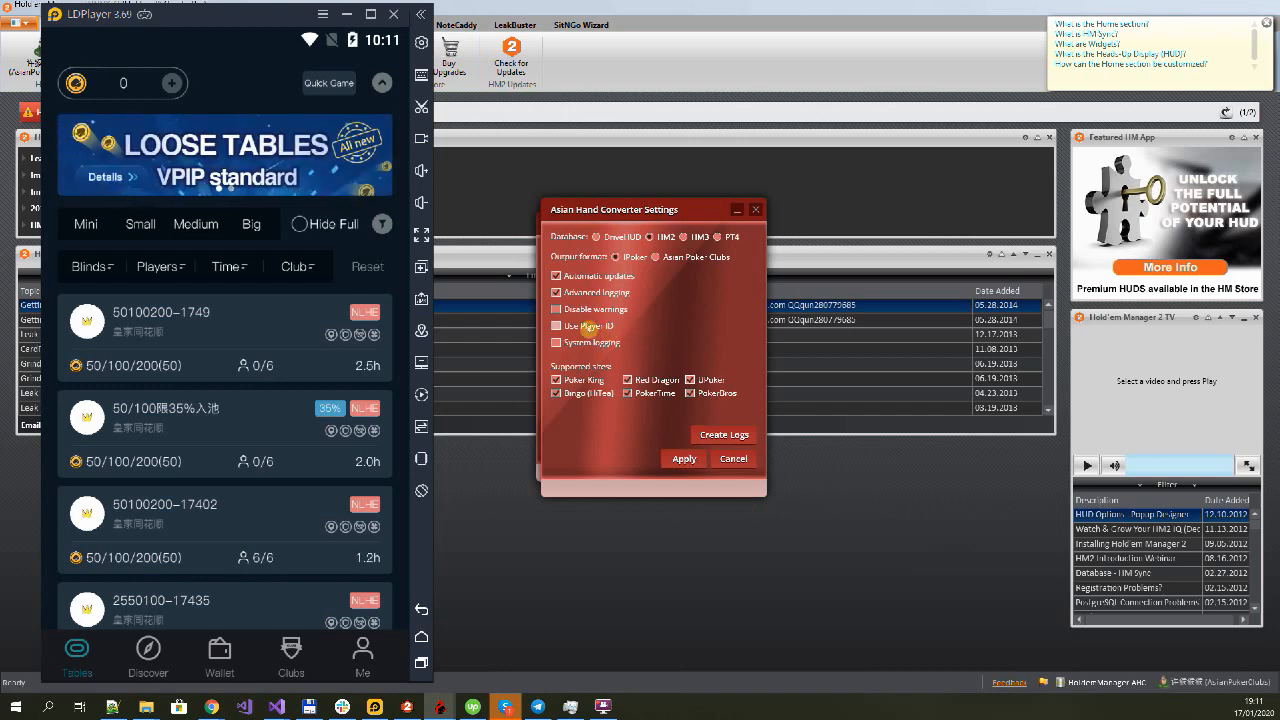
- Enable Use Player ID and close the Settings dialog
{"action": "left_click", "coordinate": [557, 326]}
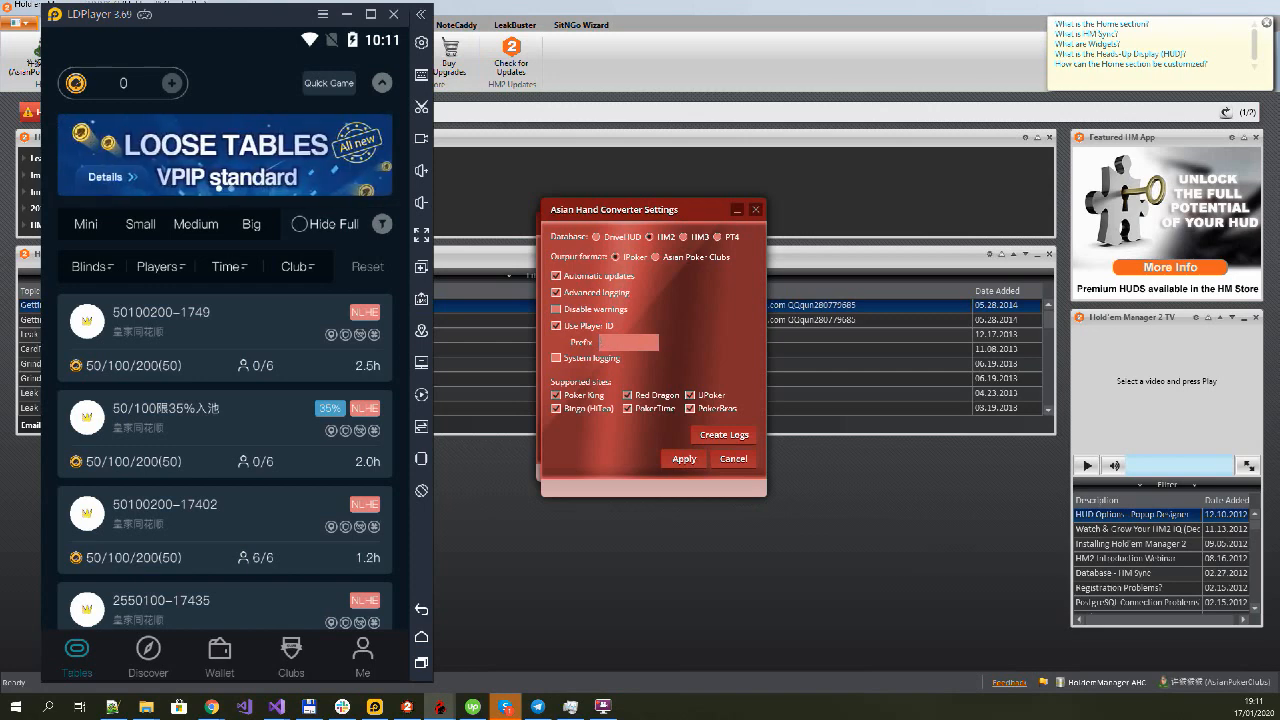
{"action": "left_click", "coordinate": [556, 326]}
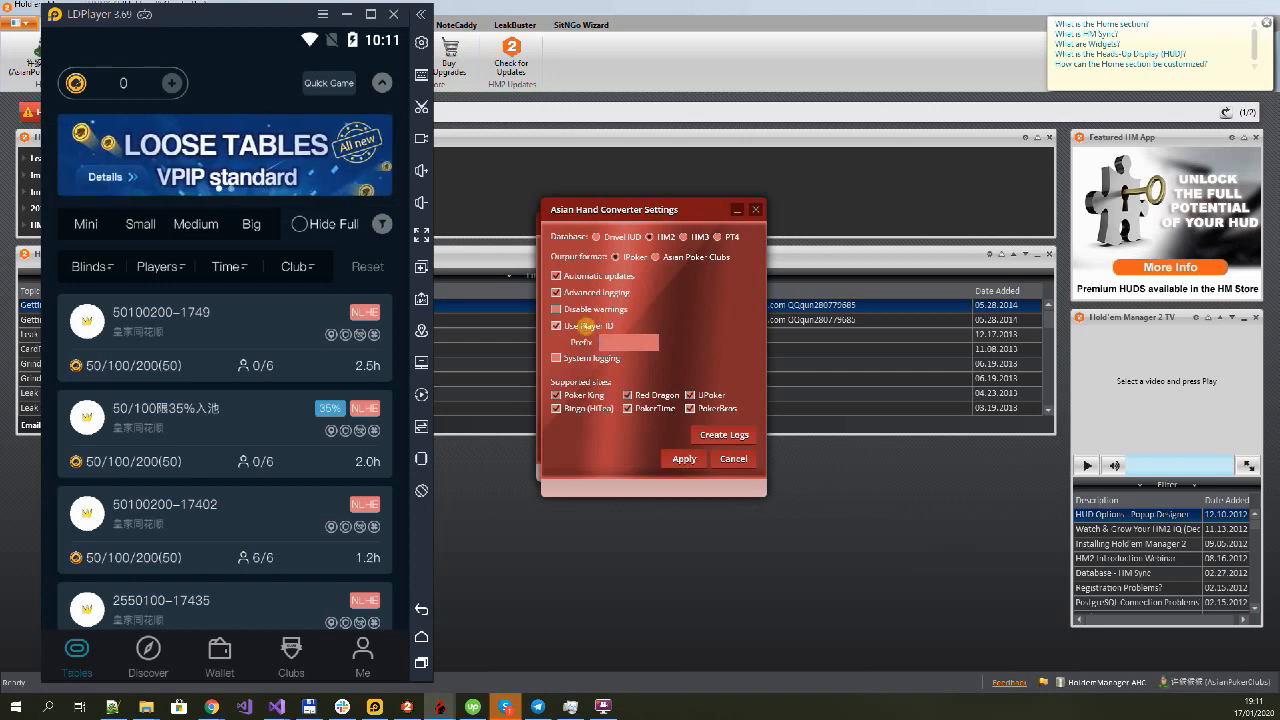
{"action": "left_click", "coordinate": [557, 325]}
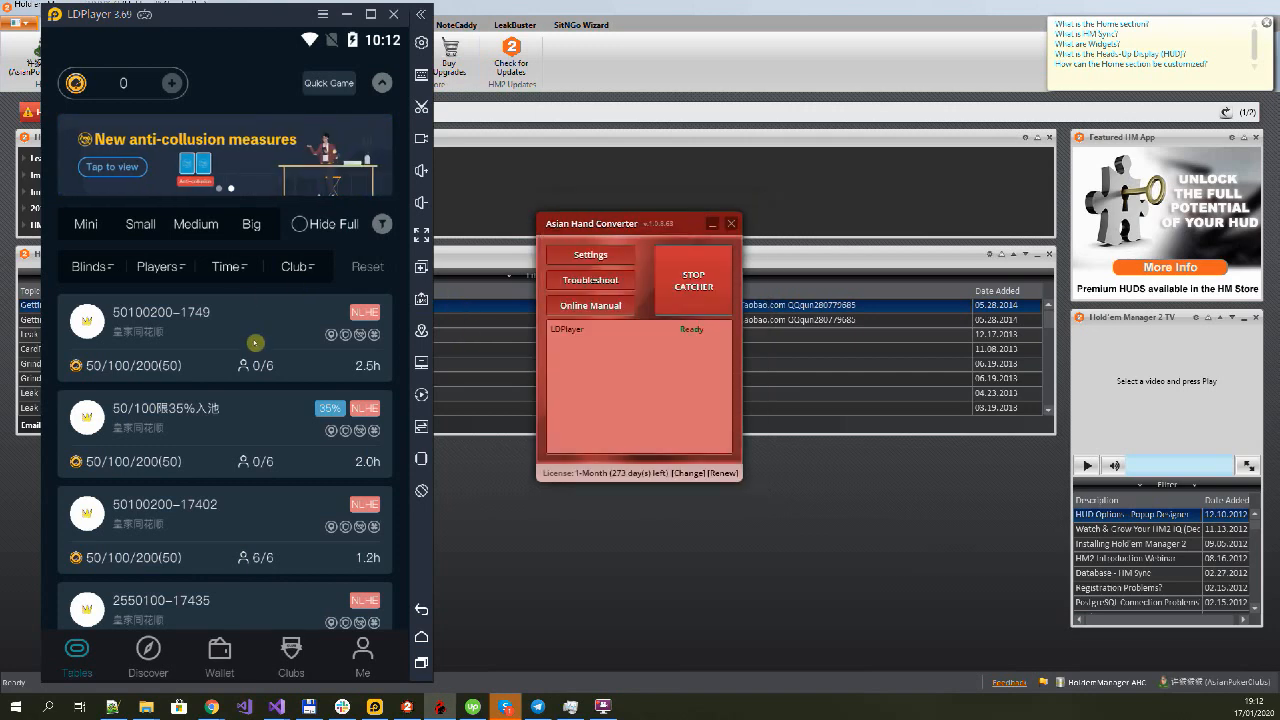
- Scroll down the PokerTime table list in LDPlayer
{"action": "scroll", "scroll_direction": "down", "scroll_amount": 3}
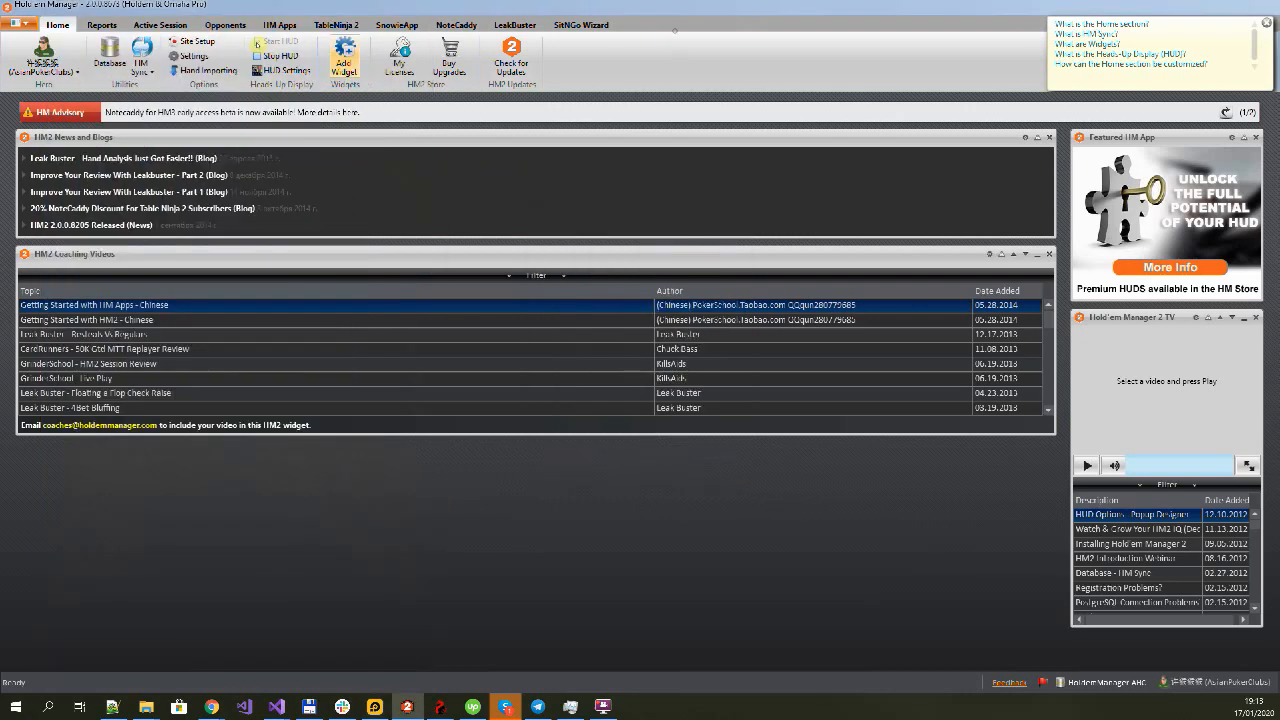
- Show HM2's Active Session with the detected table, then bring the PokerTime table into view
{"action": "left_click", "coordinate": [160, 24]}
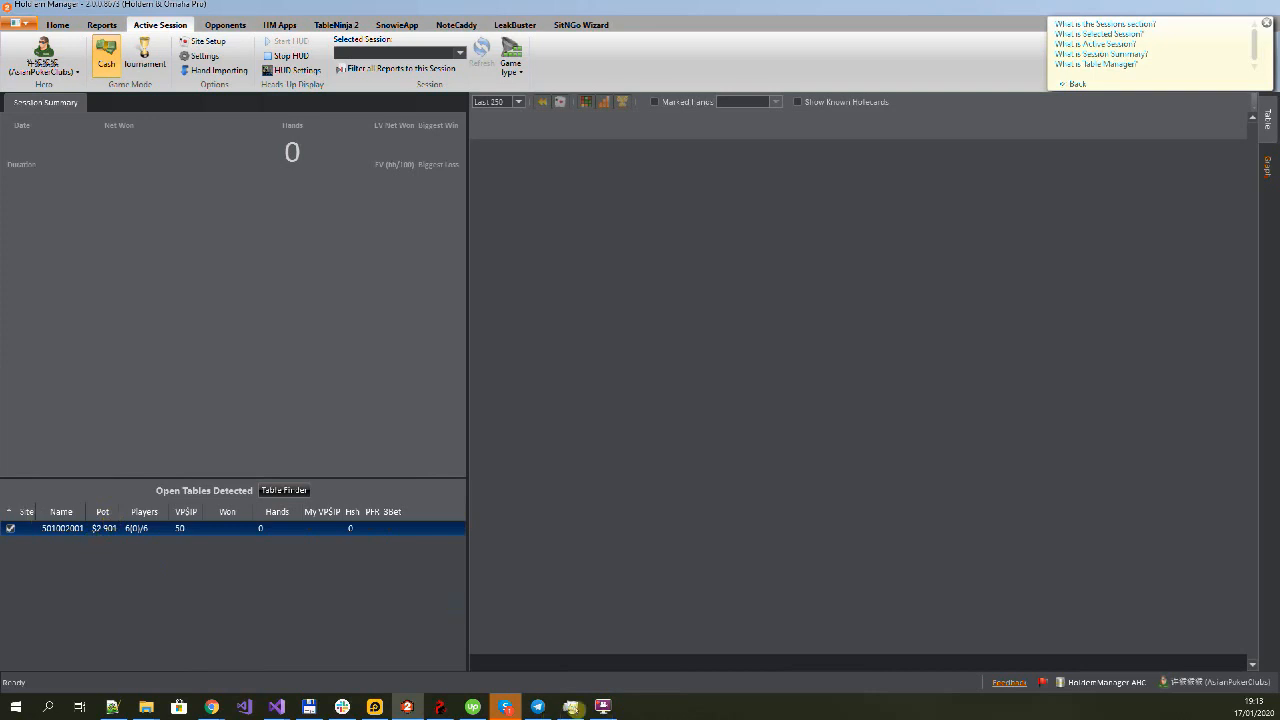
{"action": "left_click", "coordinate": [374, 707]}
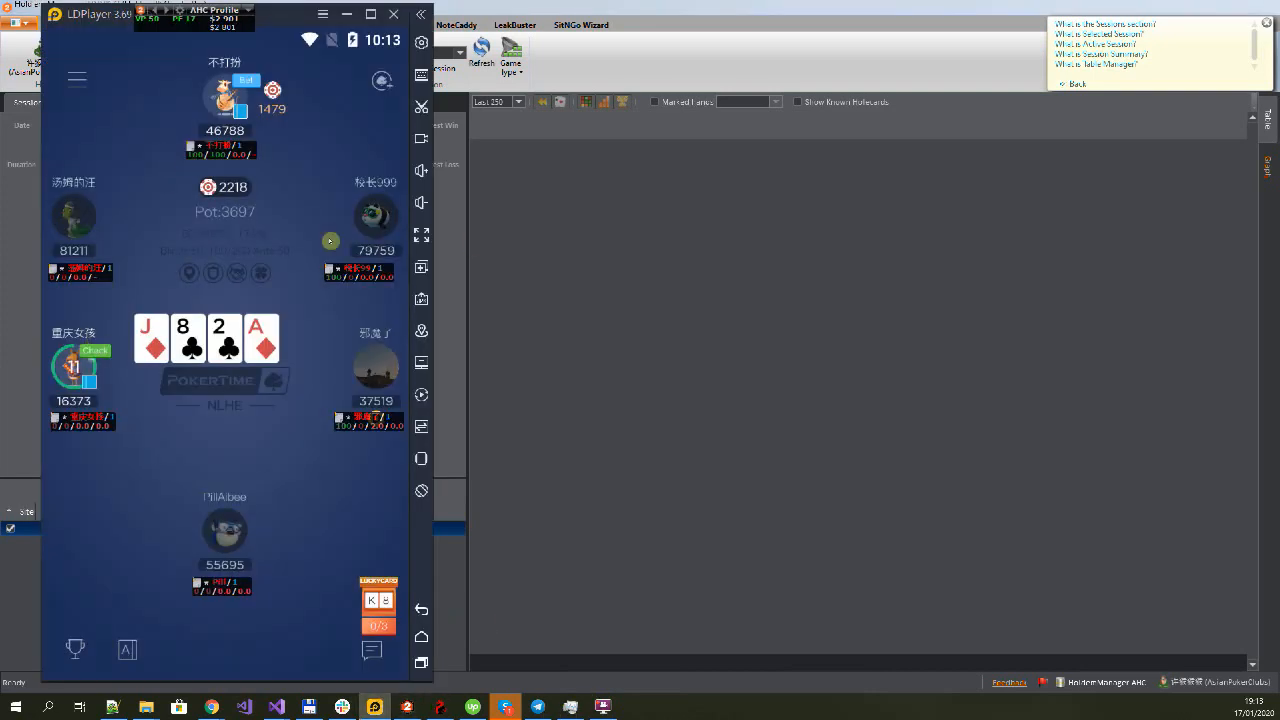